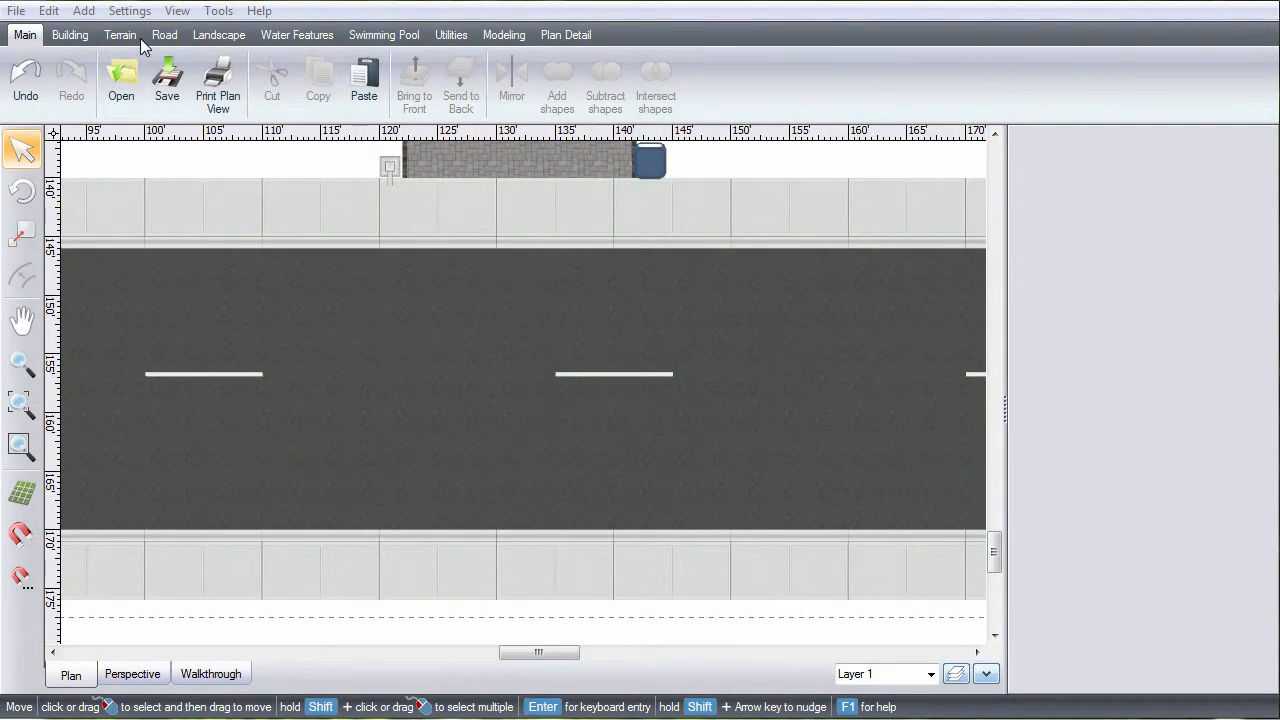
# Add a Bike Lane road decal to the road's lower lane beside the sidewalk
pyautogui.click(164, 34)
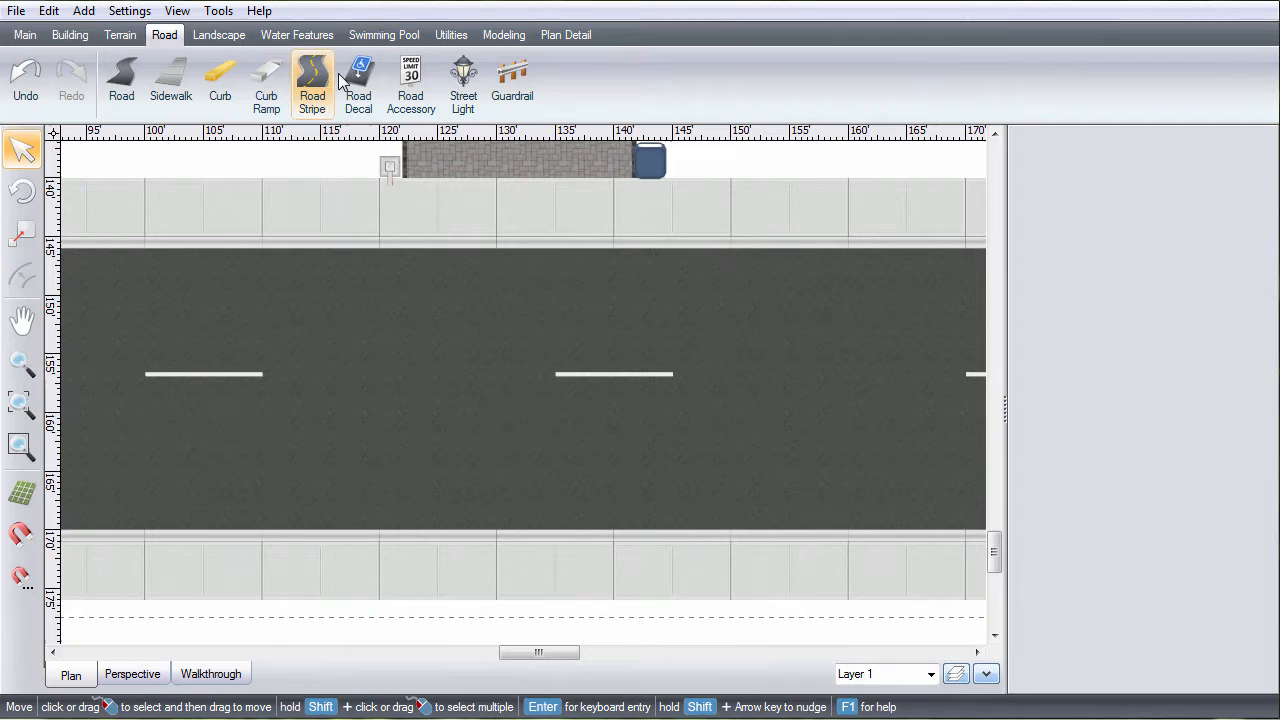
pyautogui.click(358, 82)
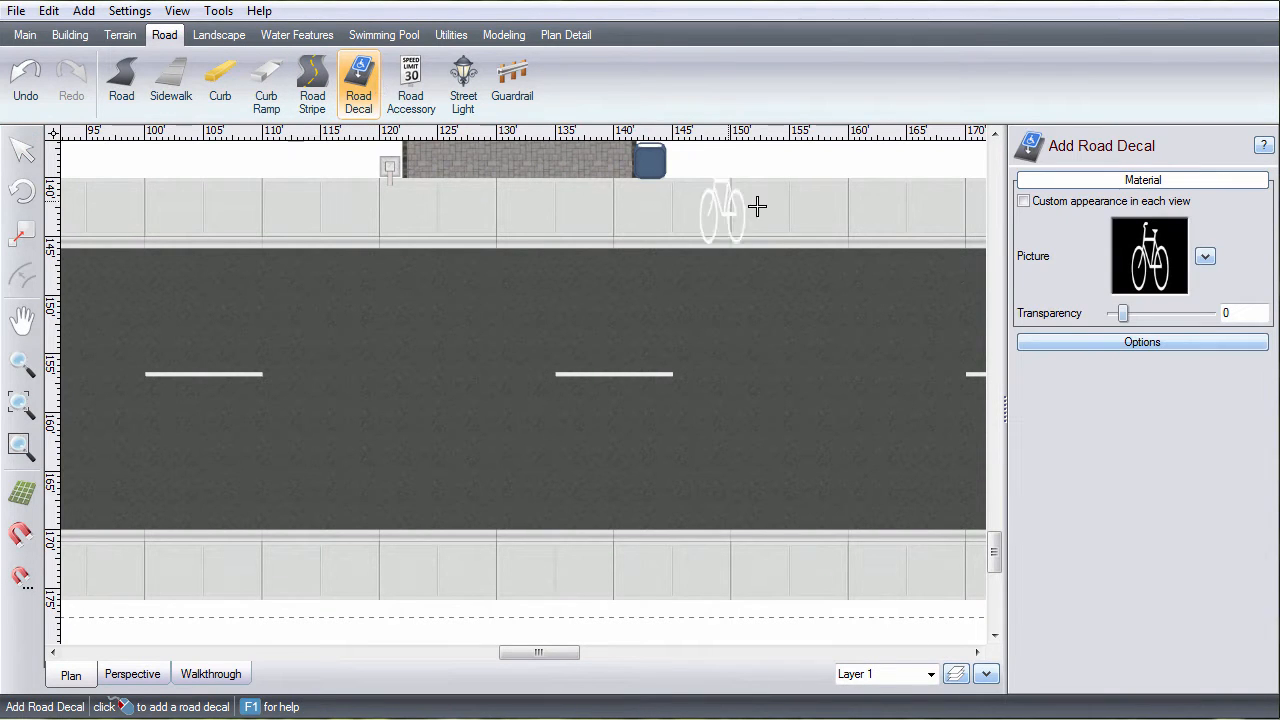
pyautogui.click(1205, 256)
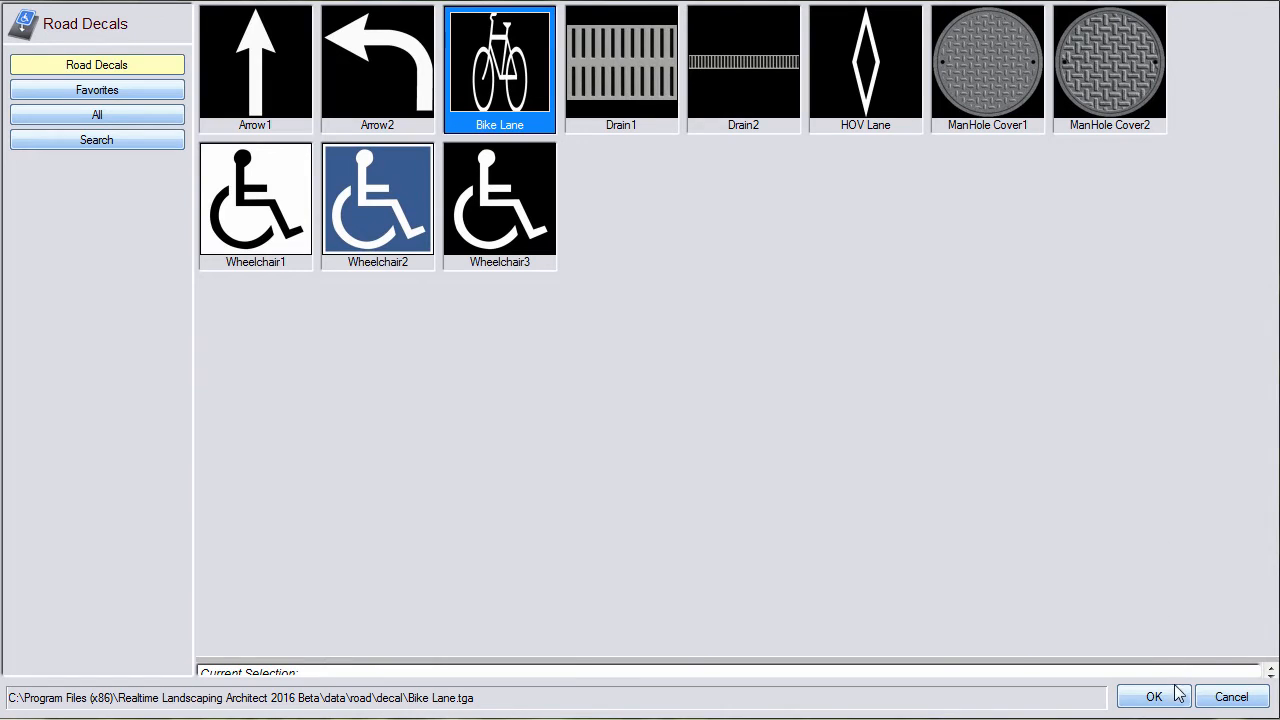
pyautogui.click(1153, 696)
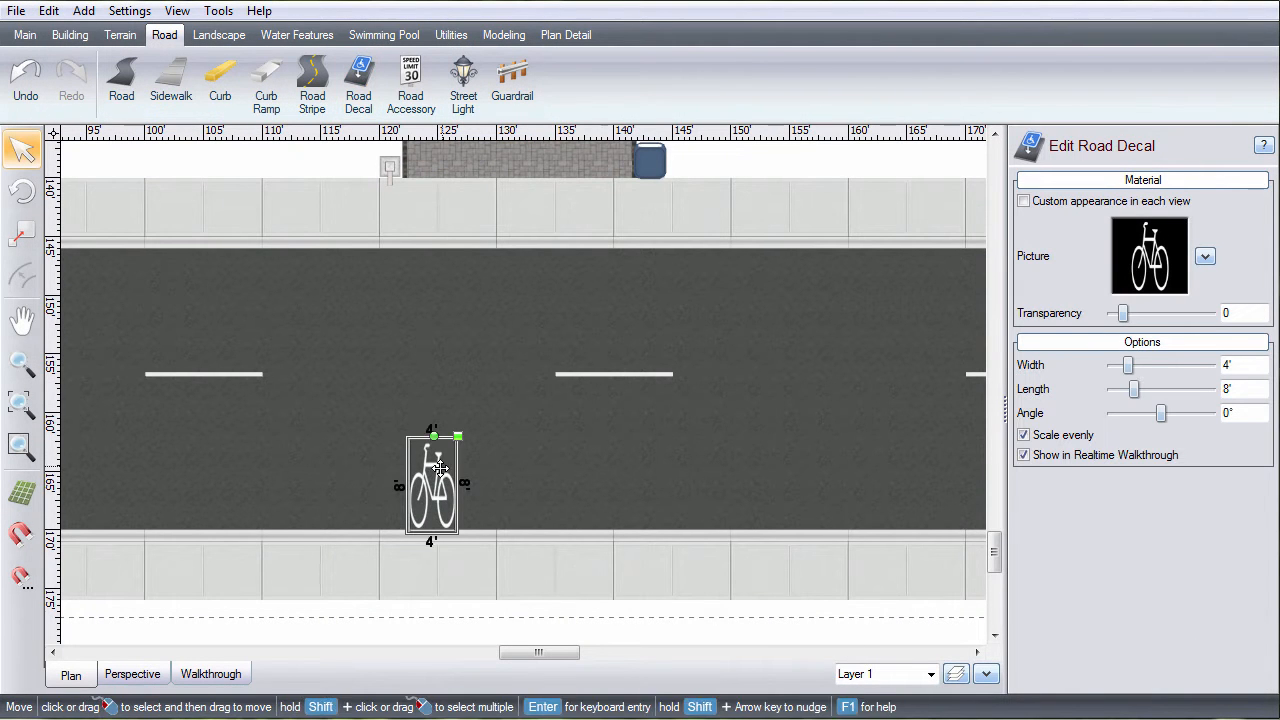
# Rotate the bike decal to lie along the lane and begin a guardrail
pyautogui.moveTo(457, 436); pyautogui.dragTo(488, 500)
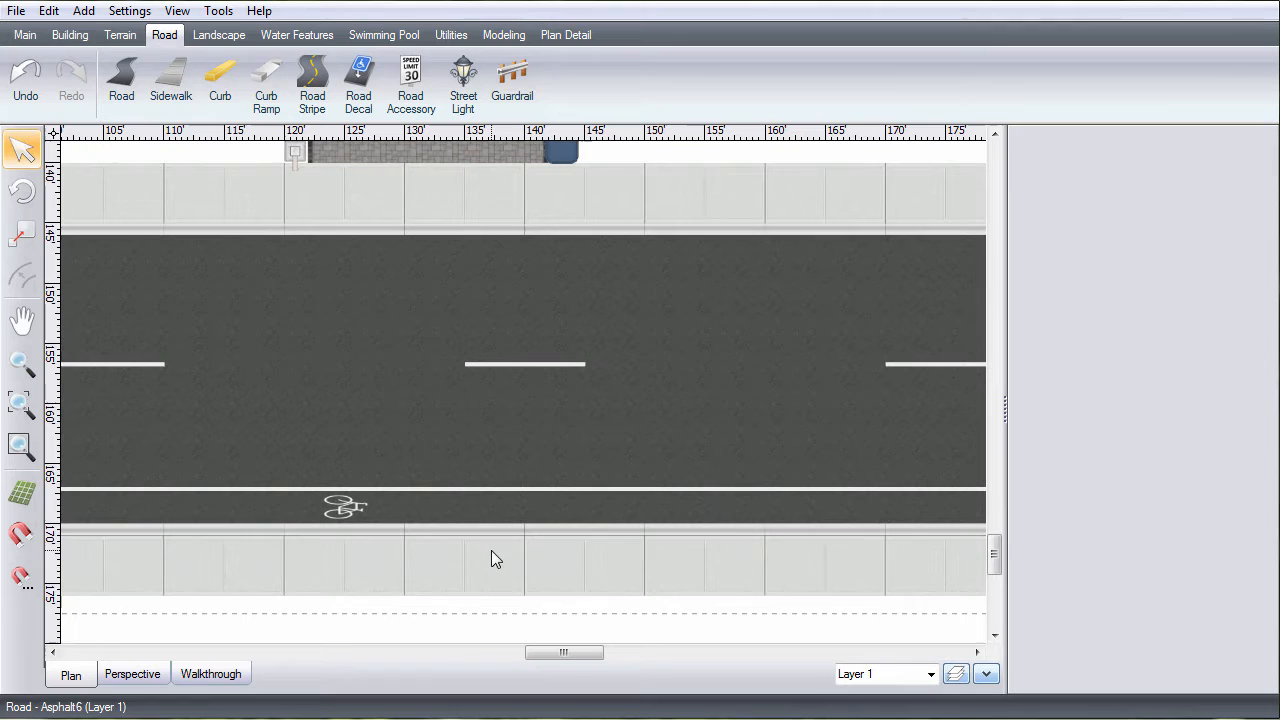
pyautogui.click(512, 82)
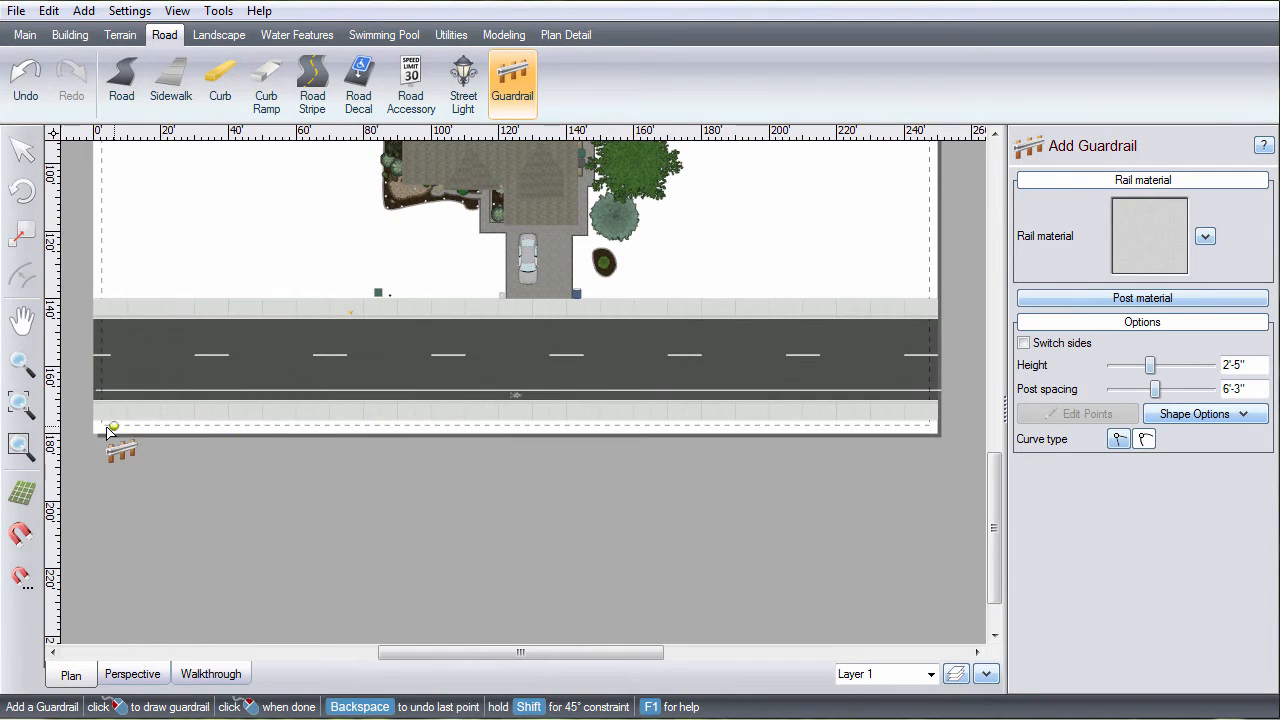
# Draw the guardrail from the lower sidewalk's left end to its right end
pyautogui.click(637, 421)
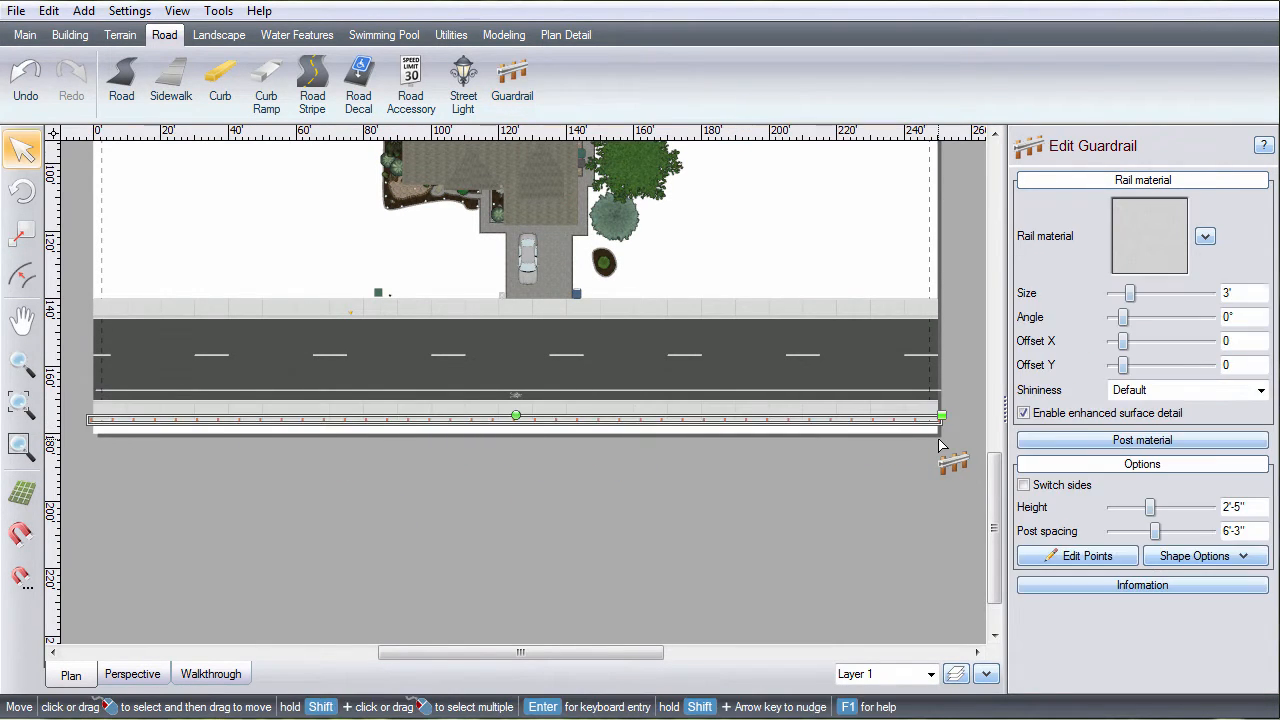
pyautogui.click(132, 673)
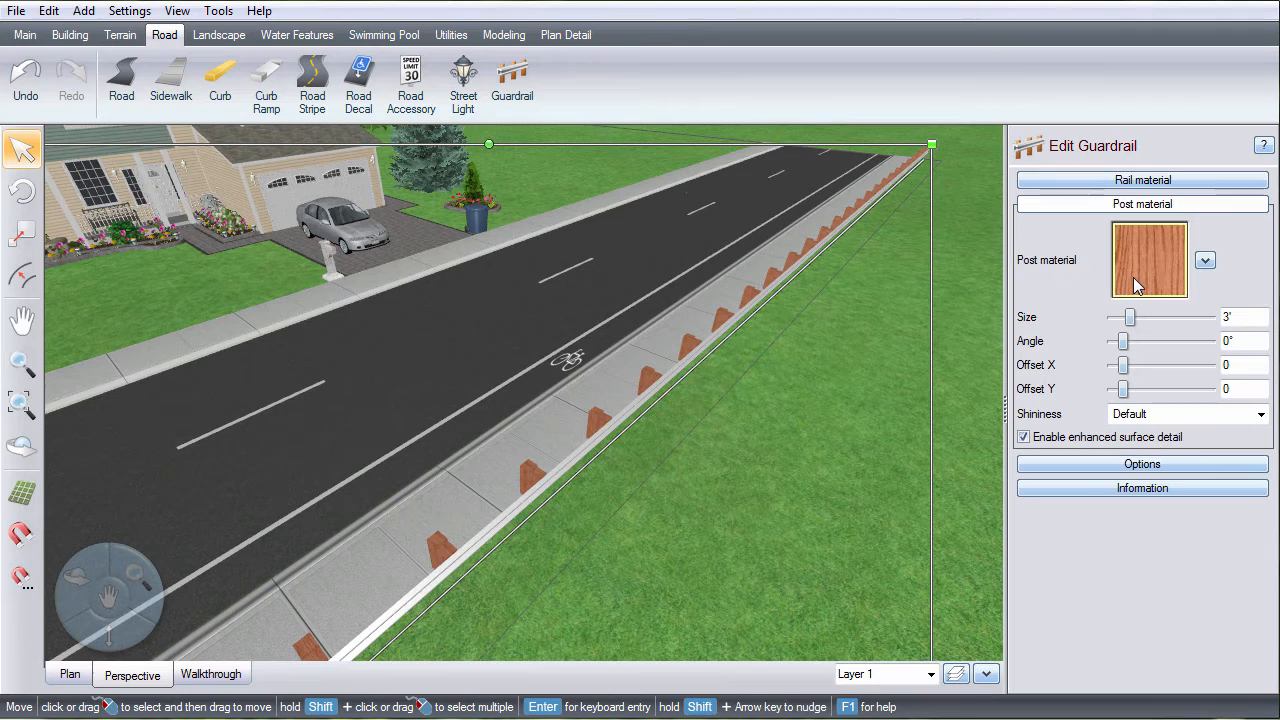
# Switch the guardrail's wooden posts to the other side and browse street light models for Street Light30
pyautogui.click(1141, 463)
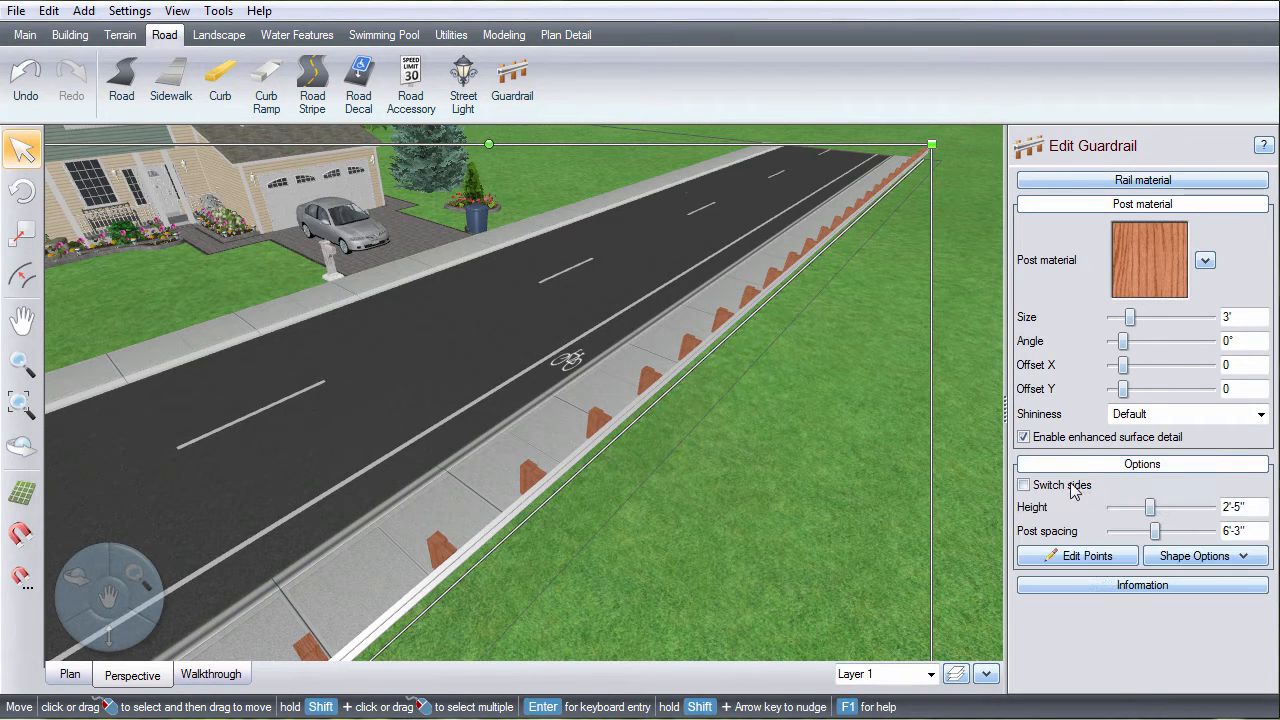
pyautogui.click(1023, 485)
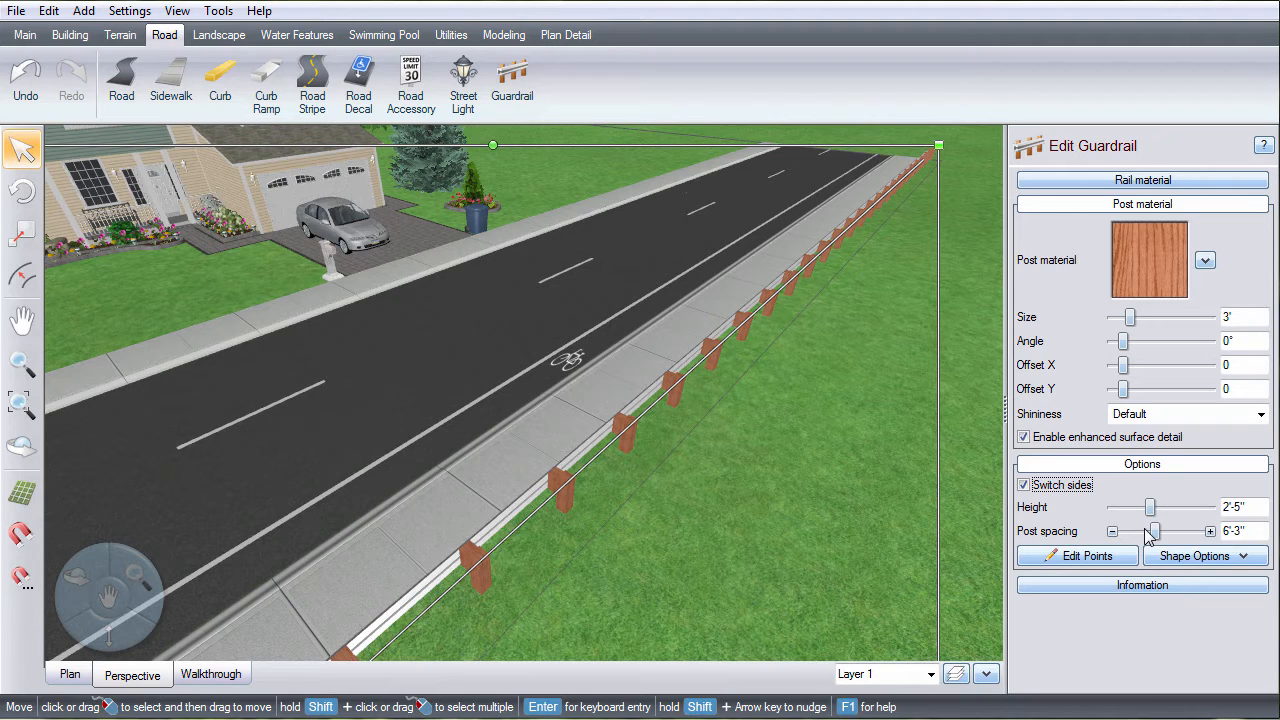
pyautogui.click(462, 82)
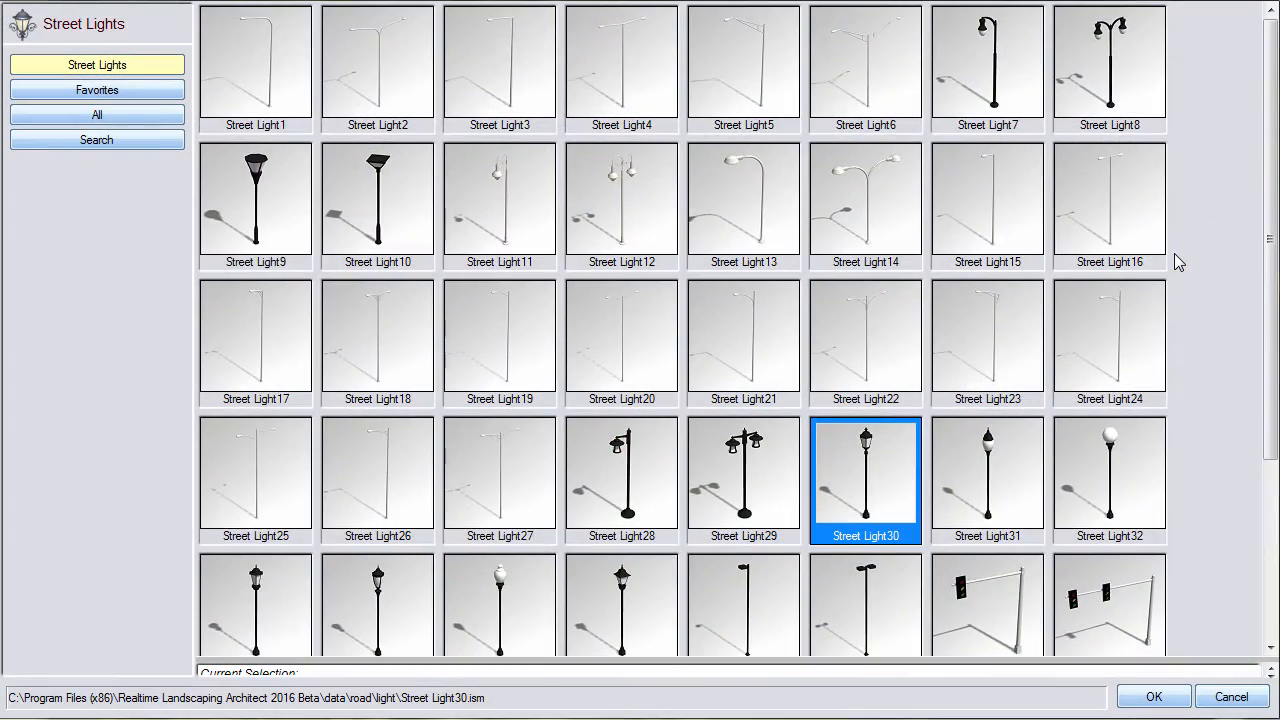
pyautogui.scroll(-3)
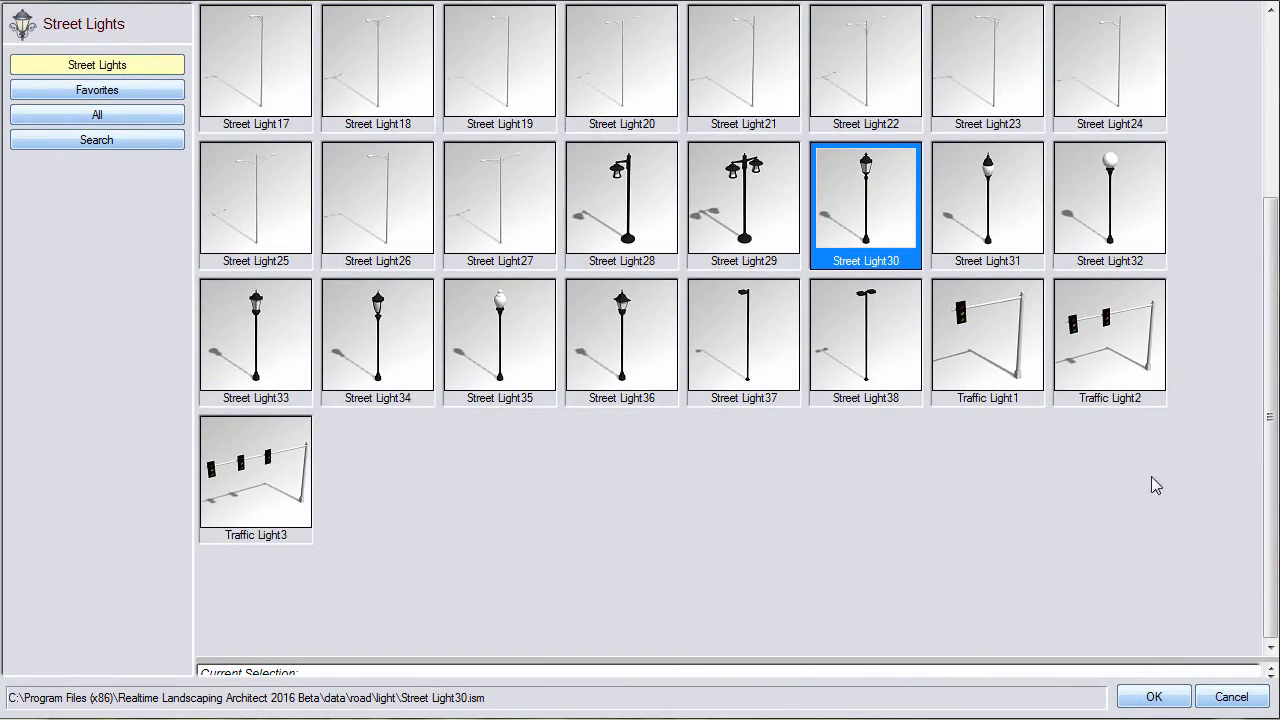
# Place two Street Light30 lamps on the lower sidewalk beside the guardrail
pyautogui.click(1153, 697)
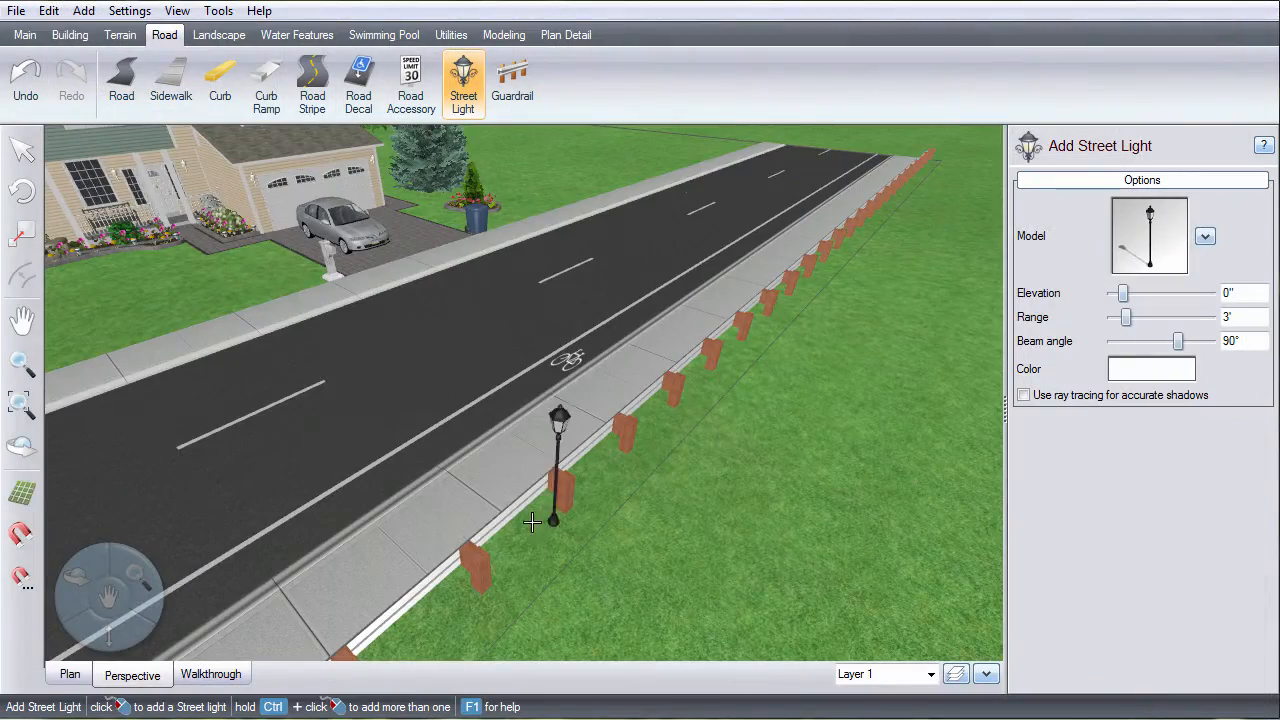
pyautogui.moveTo(418, 620)
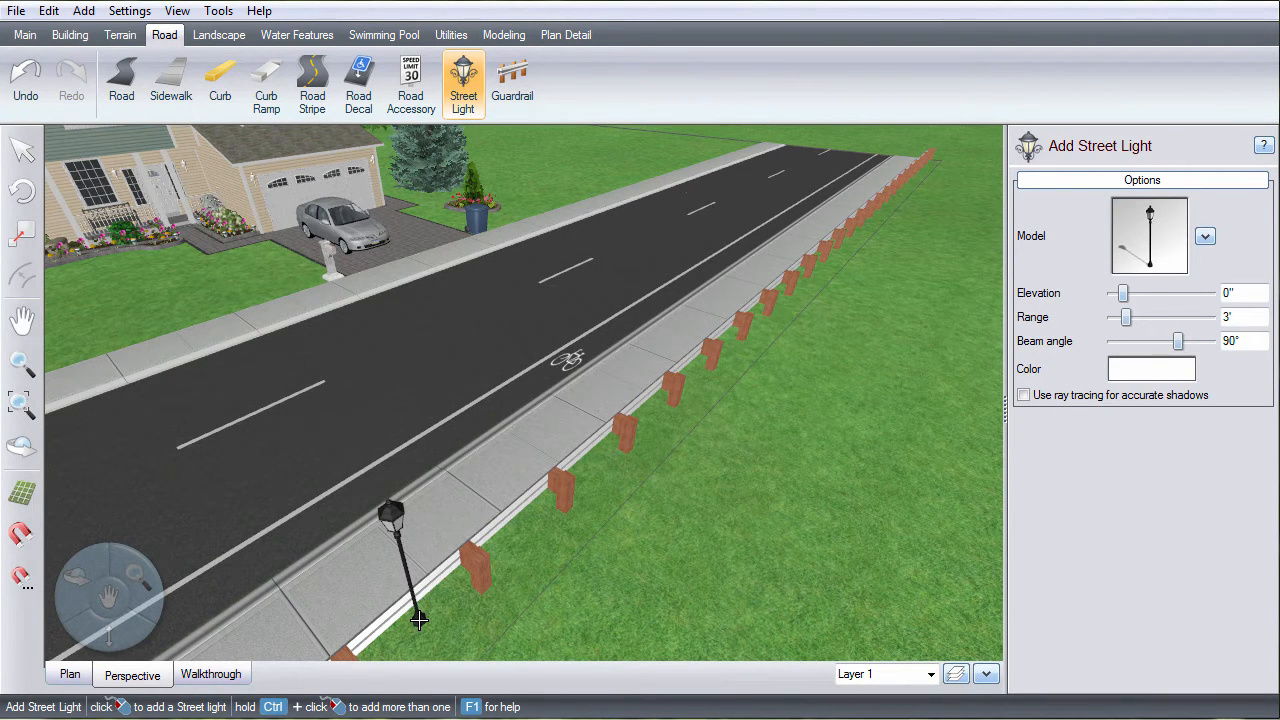
pyautogui.click(650, 418)
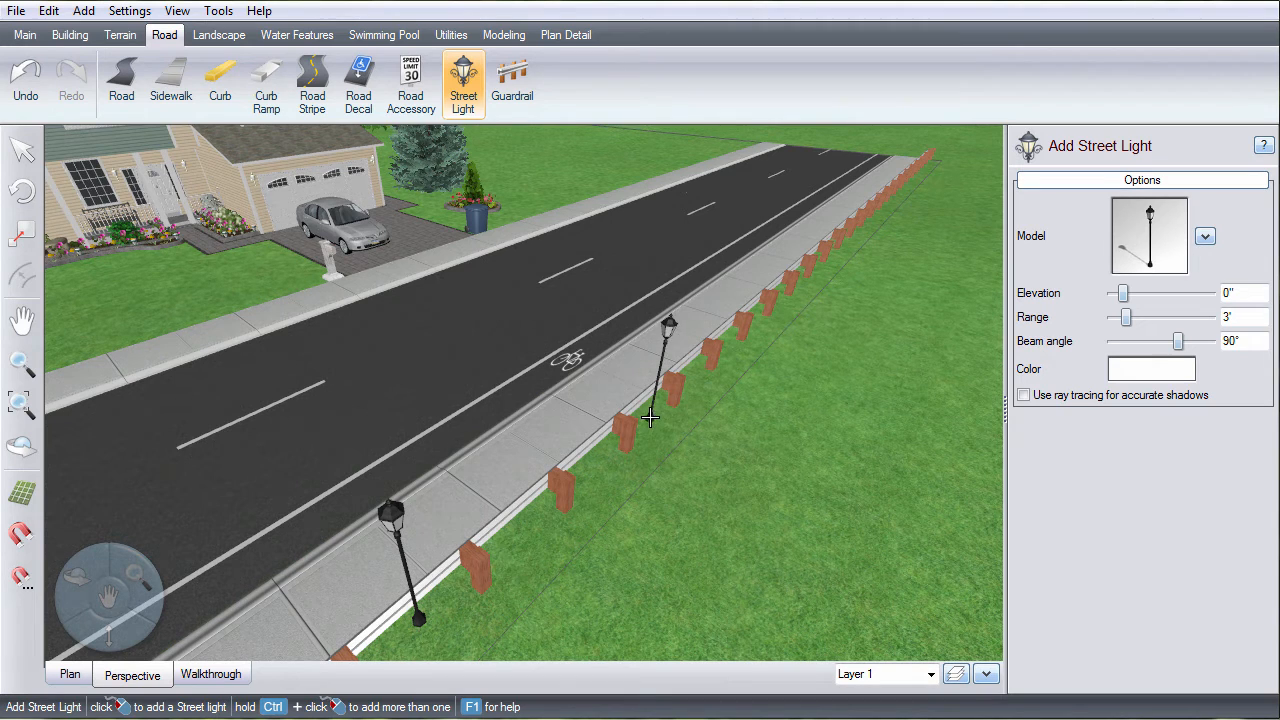